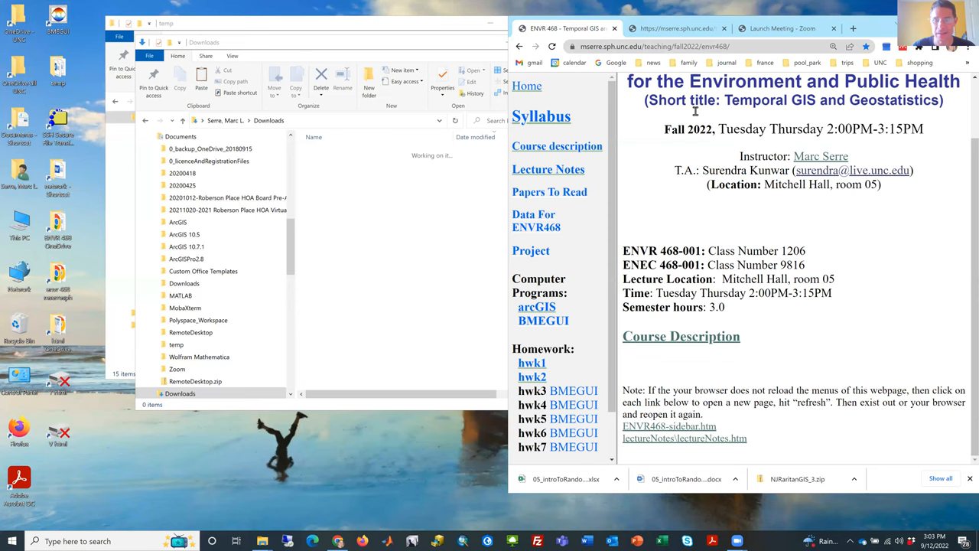
mouse_move(684, 438)
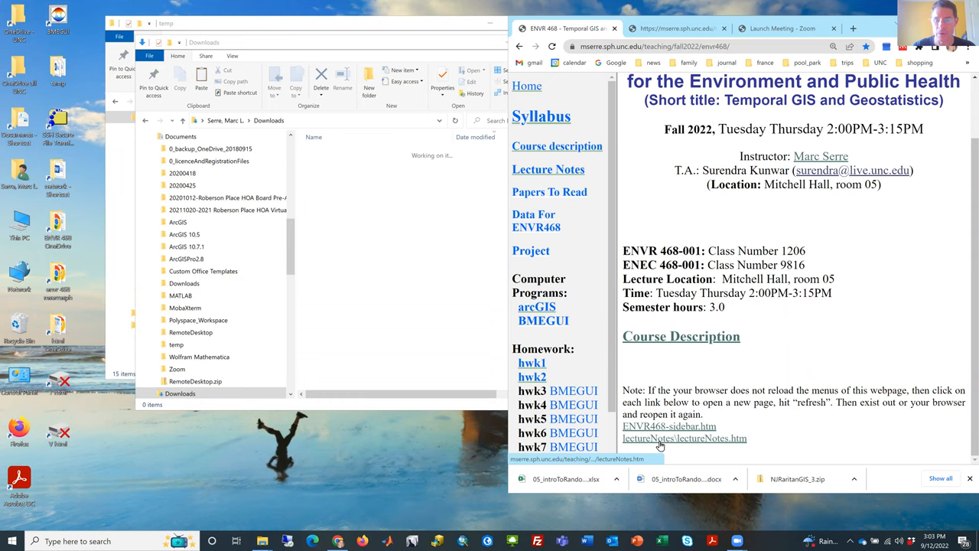
- Download NJRaritanGIS_2.zip from the course lecture notes page
click(684, 438)
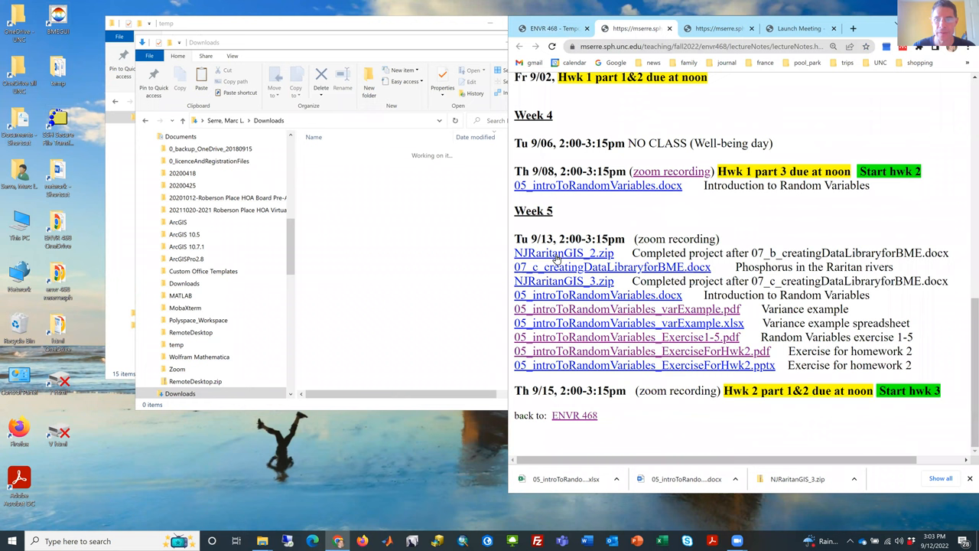
click(563, 252)
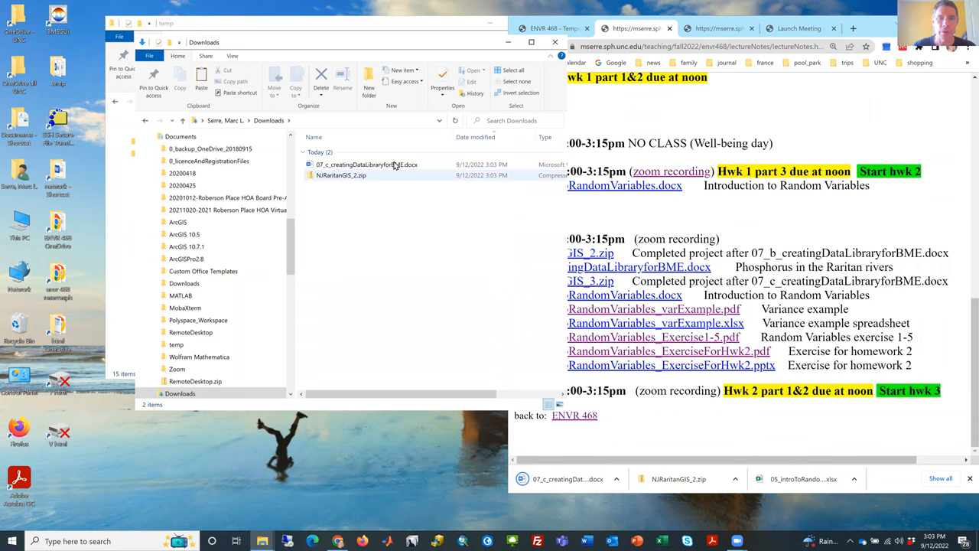
- Open the downloaded 07_c_creatingDataLibraryforBME.docx instructions from Downloads
click(365, 164)
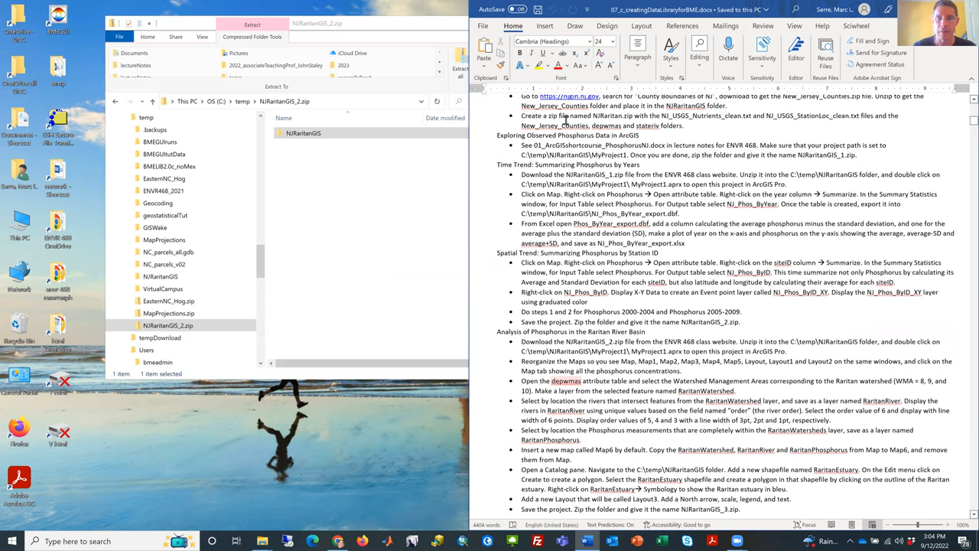
- Scroll Word to the 'Analysis of Phosphorus in the Raritan River Basin' section
scroll(down, 3)
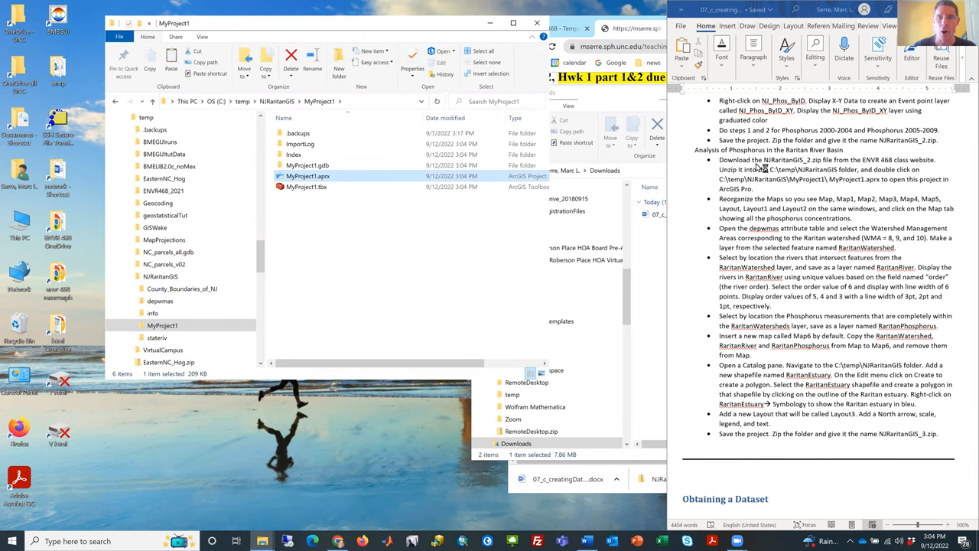
- Open MyProject1.aprx and gather the Map, Map1–Map5 and layout tabs in one window
double_click(308, 176)
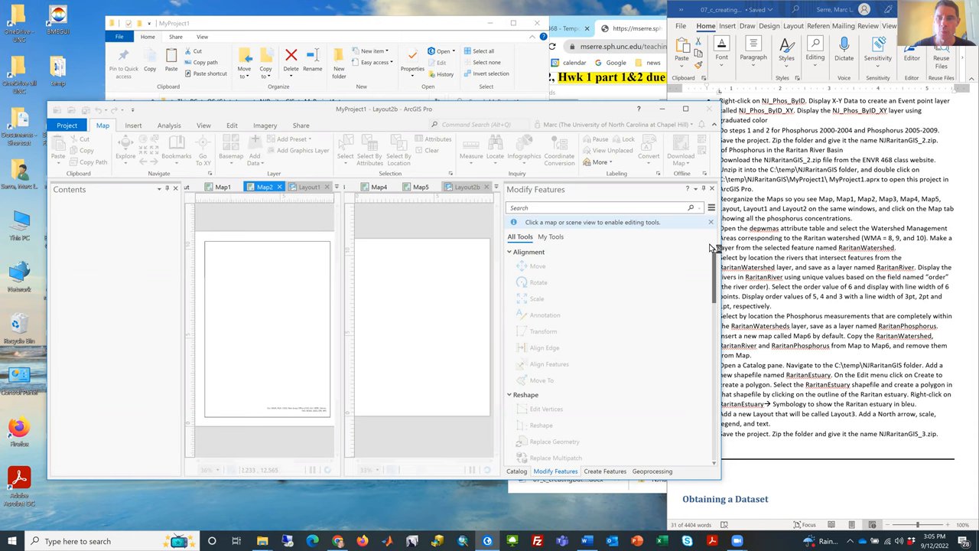
click(309, 186)
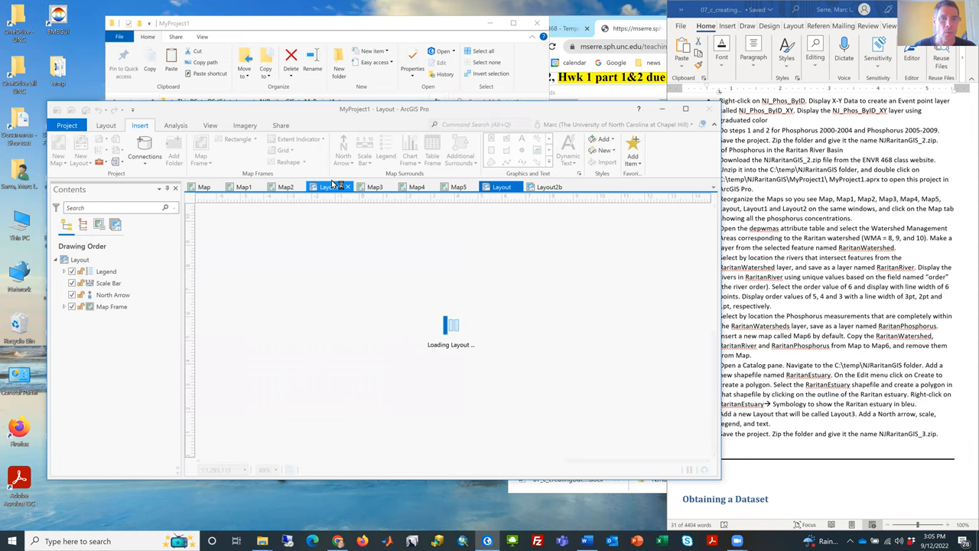
- Show the statewide Map and bring up the context menu for the depwmas layer
click(204, 186)
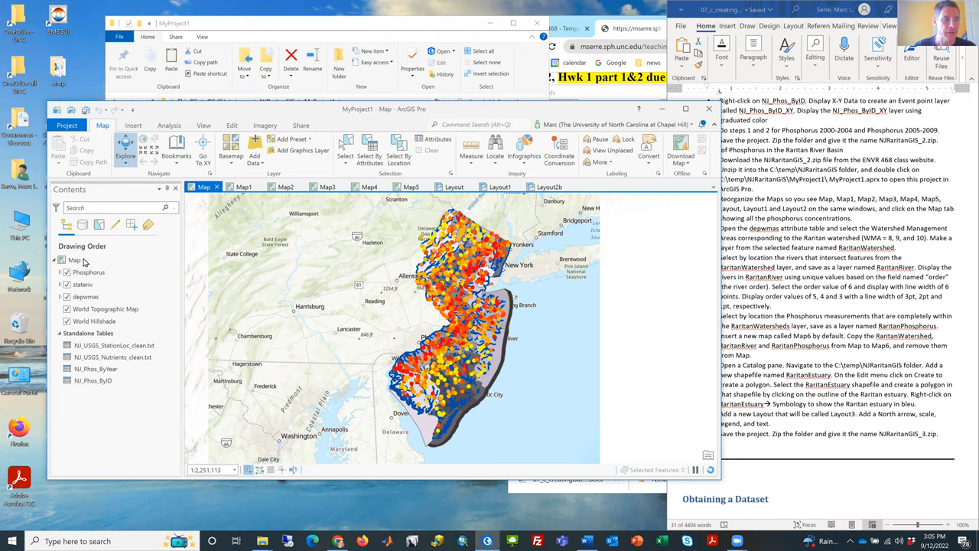
click(86, 296)
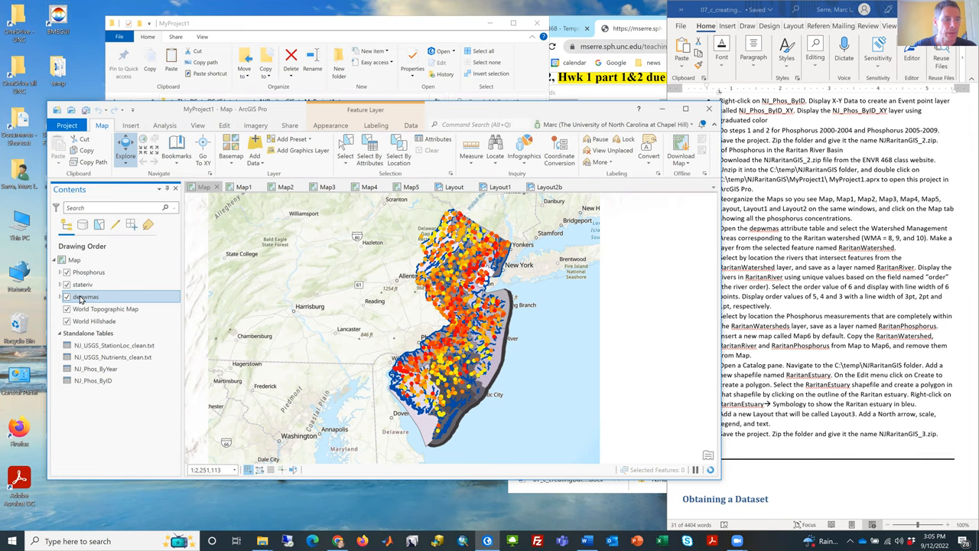
right_click(84, 296)
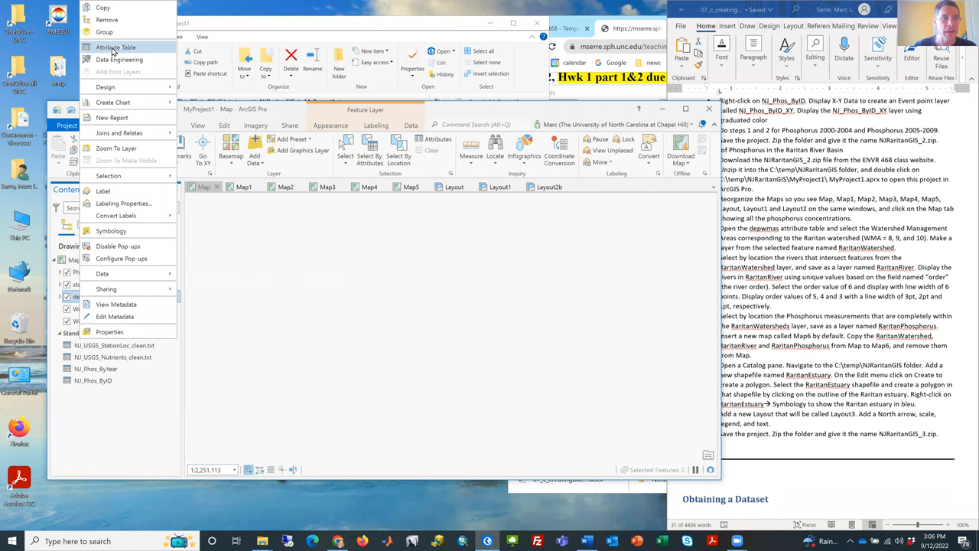
- Select WMA 08, 09 and 10 in the depwmas table and make a layer from them
click(115, 47)
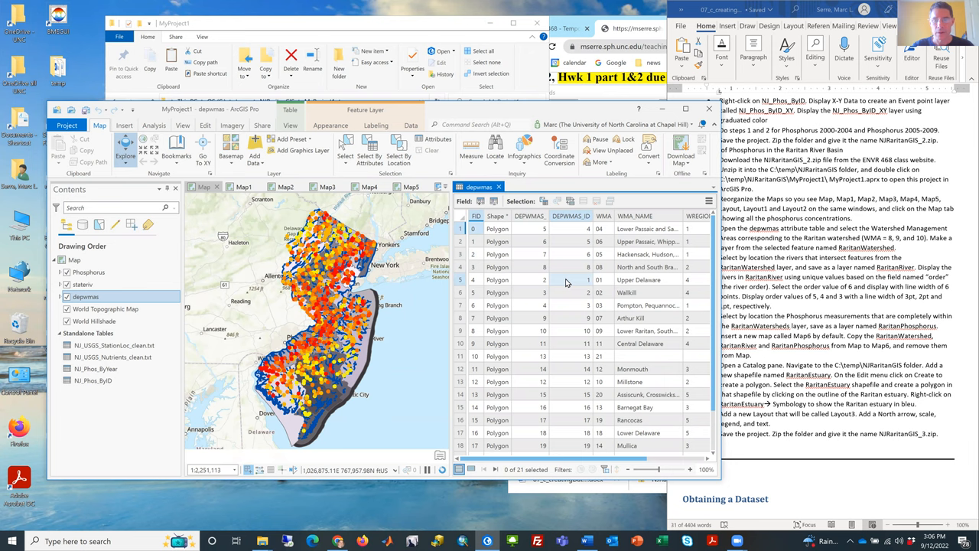
click(497, 267)
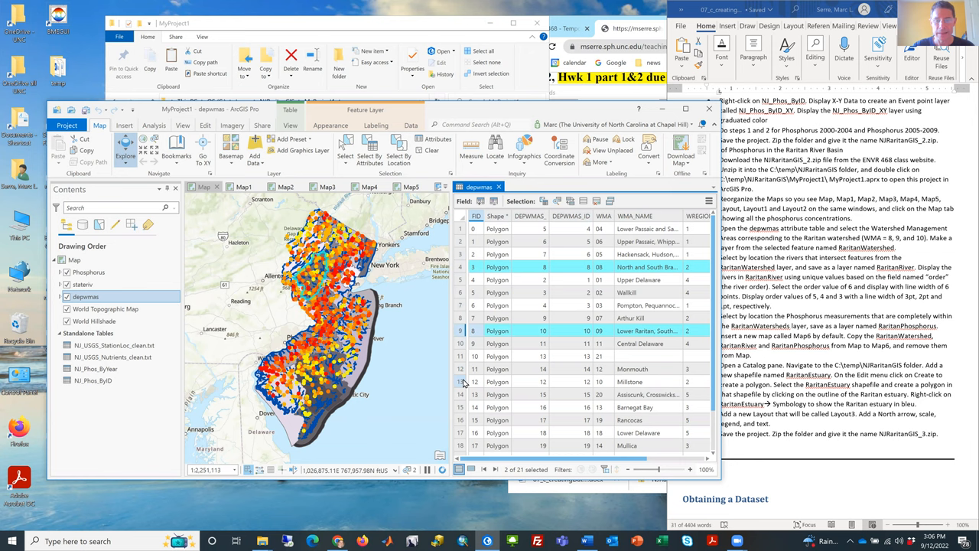
click(469, 381)
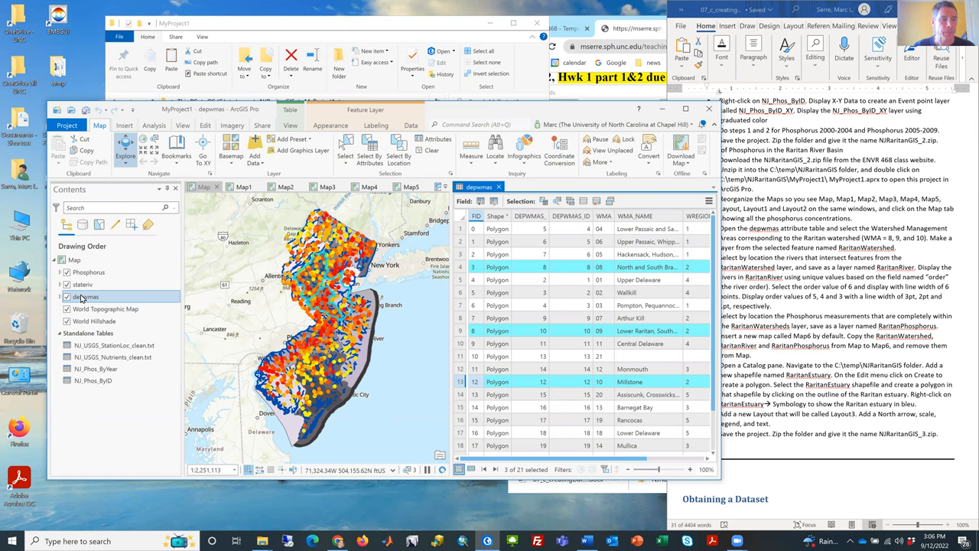
right_click(85, 296)
text(RaritanWatersh)
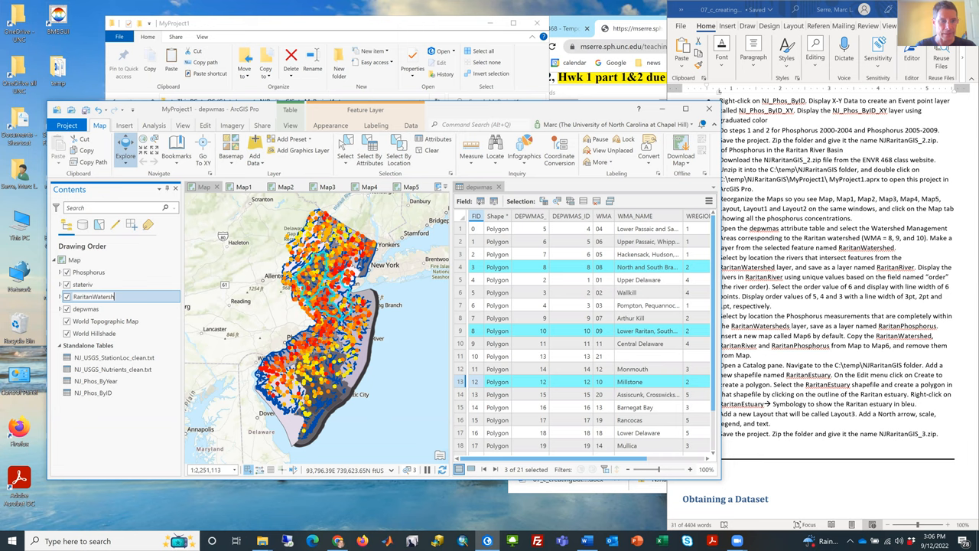
- Confirm the new layer name RaritanWatershed
click(87, 309)
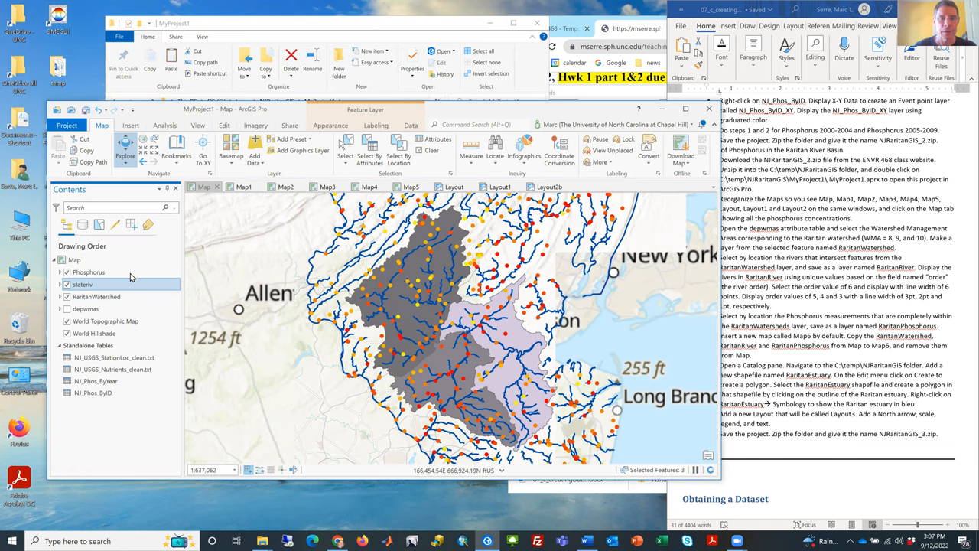
- Select stateriv rivers intersecting RaritanWatershed with Select By Location
click(370, 149)
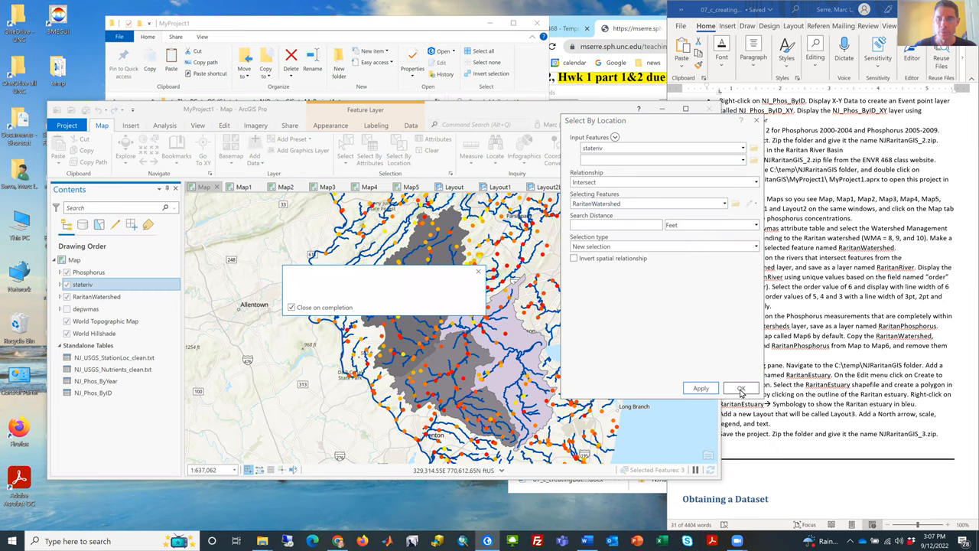
click(740, 387)
text(RaritanRiver)
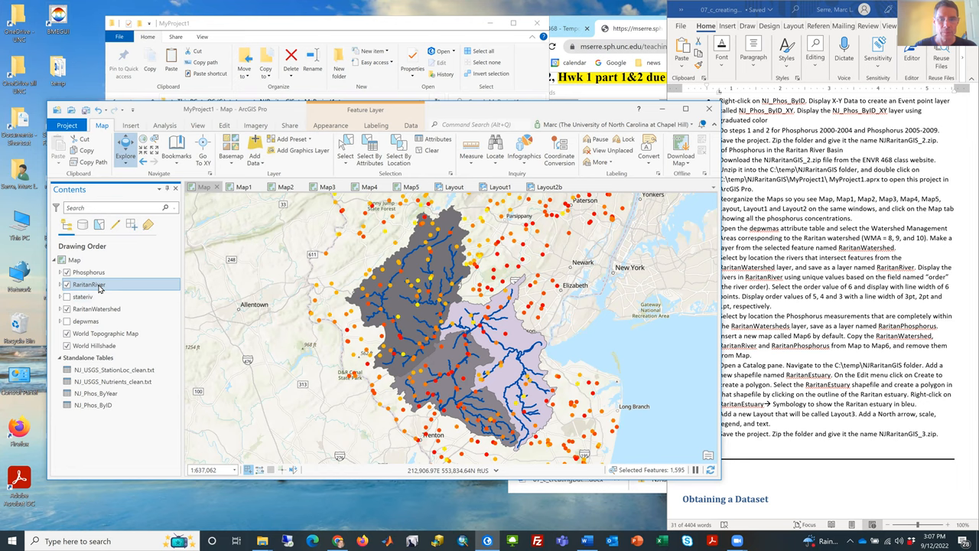
- Open the RaritanRiver layer's context menu to reach Symbology
right_click(89, 284)
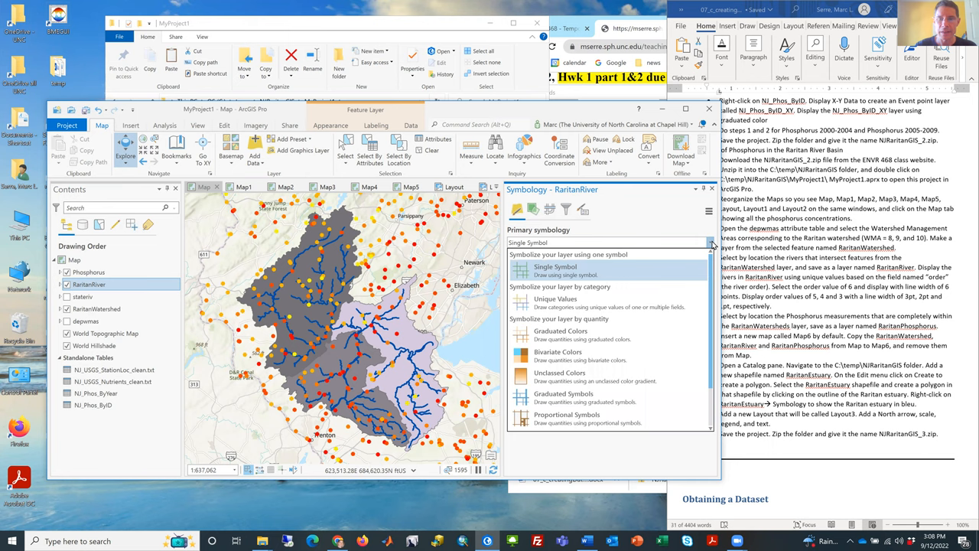
- Symbolize RaritanRiver by unique ORDER values, colouring order 6 blue, then editing order 4
click(554, 298)
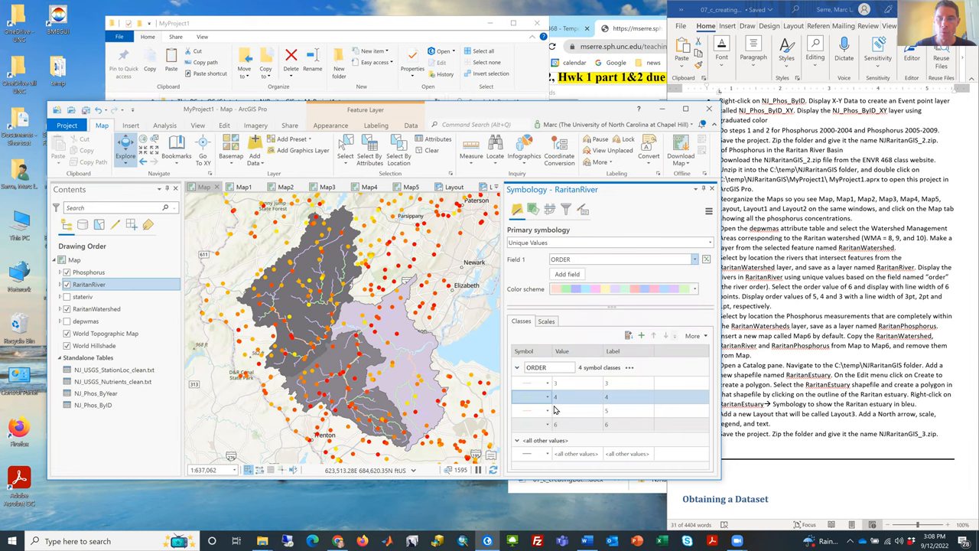
click(530, 396)
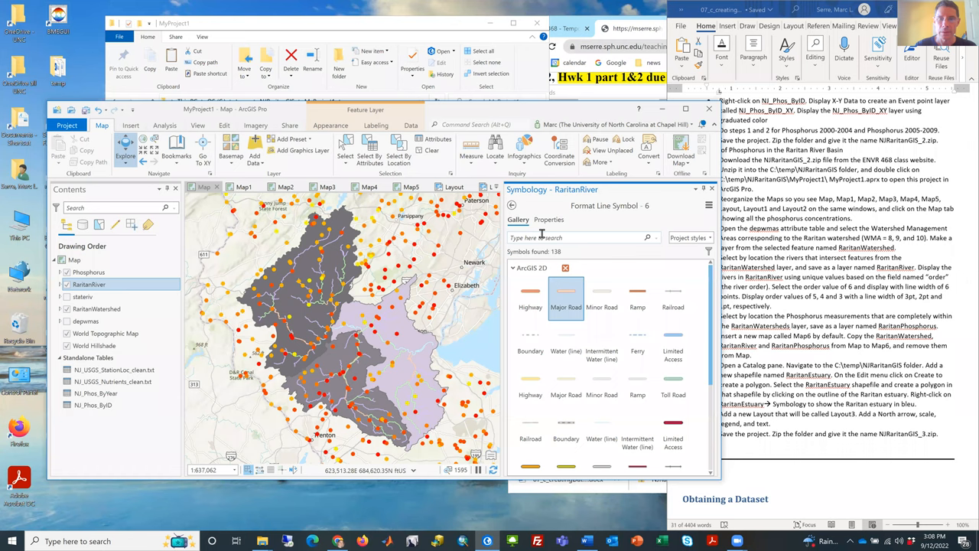
click(704, 281)
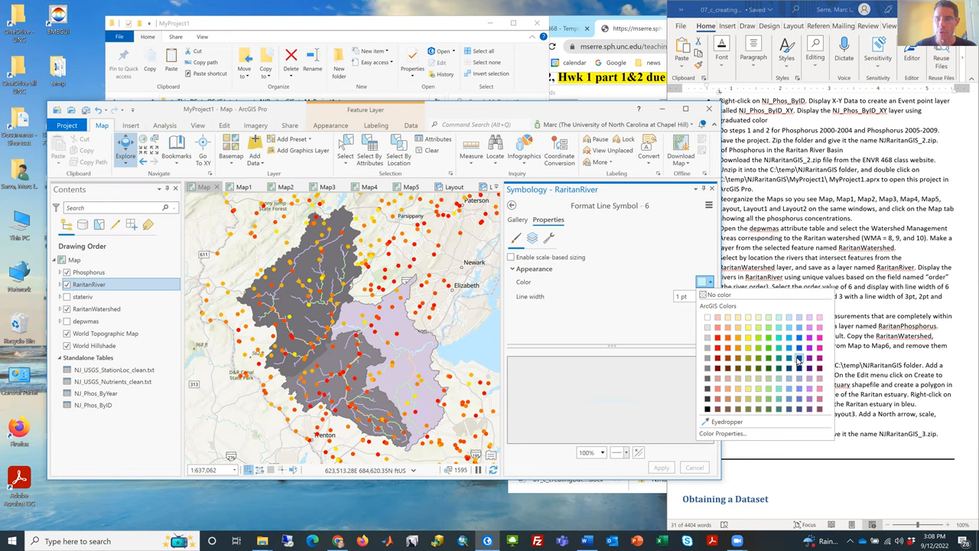
click(660, 467)
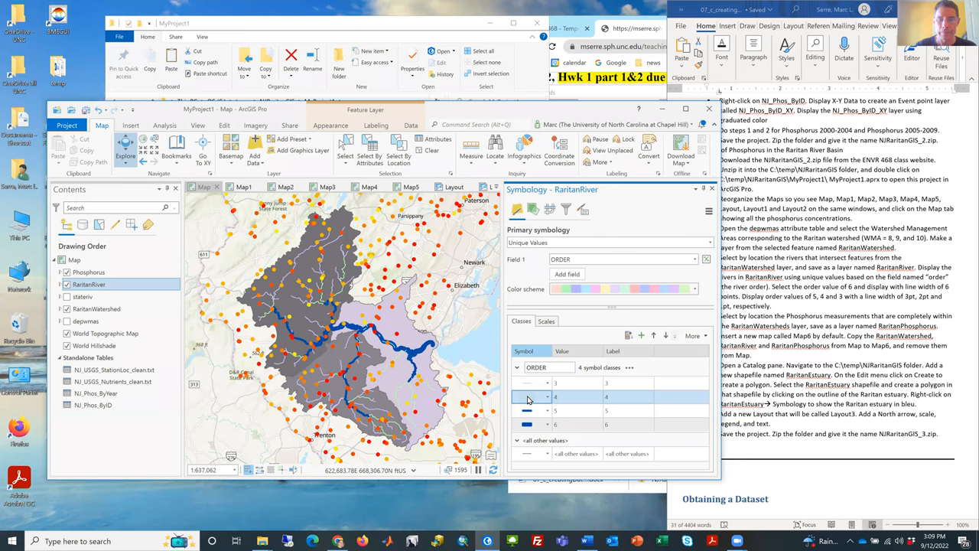
click(526, 396)
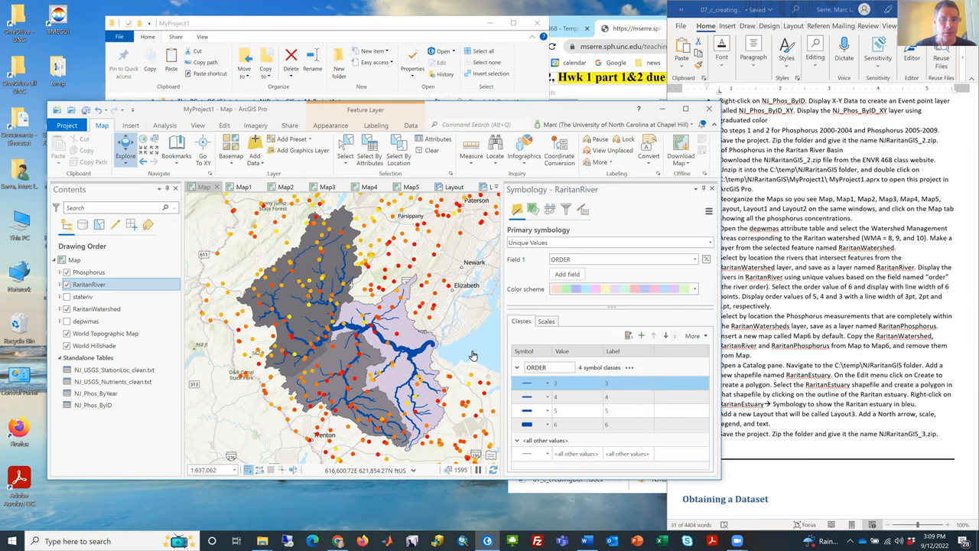
- Select Phosphorus points completely within RaritanWatershed using Select By Location
click(89, 272)
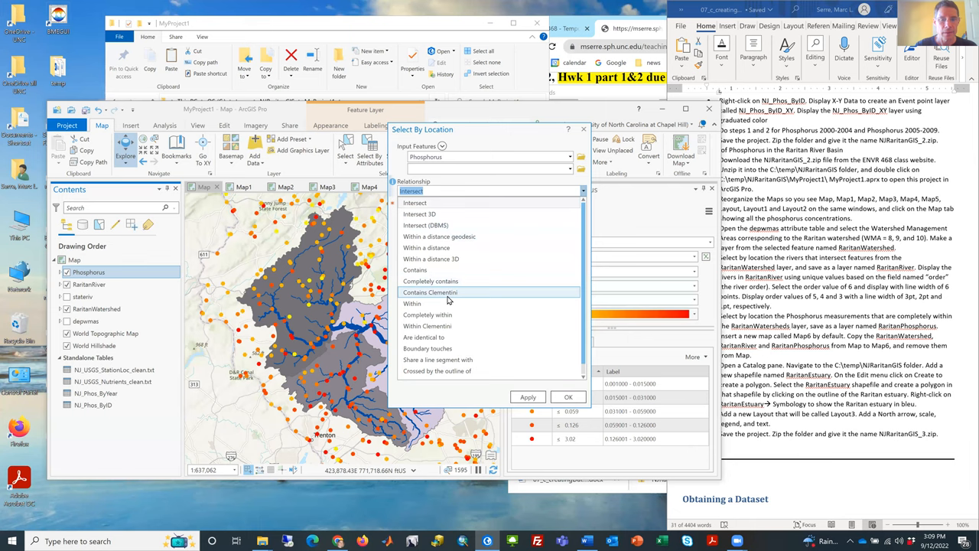
click(428, 314)
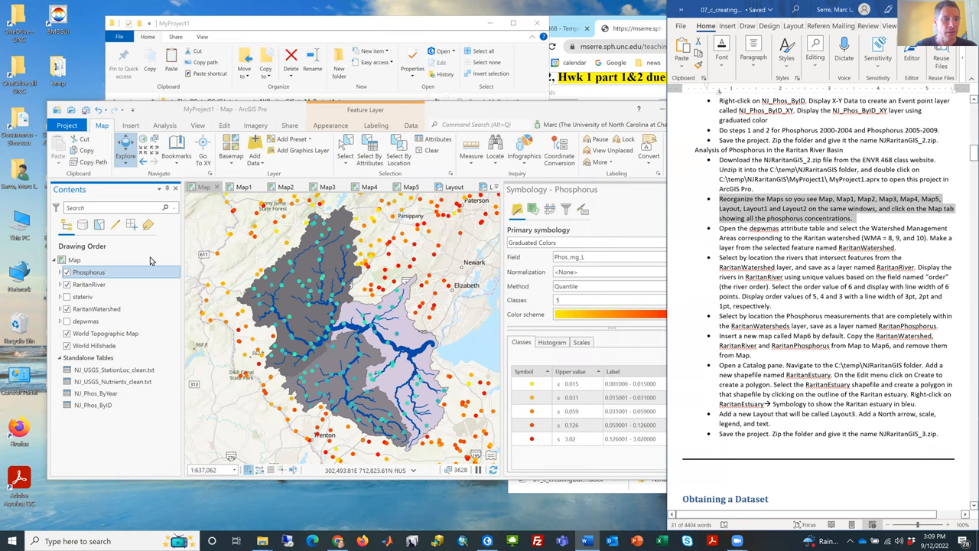
- Make a RaritanPhosphorus layer from the selected Phosphorus points, then clear the selection
right_click(89, 271)
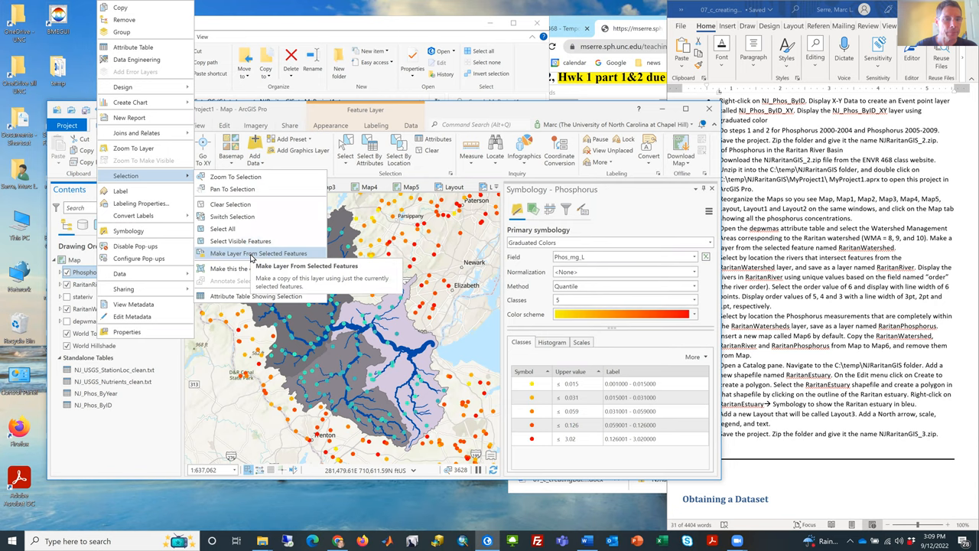
click(258, 252)
text(RaritanPhosphorus)
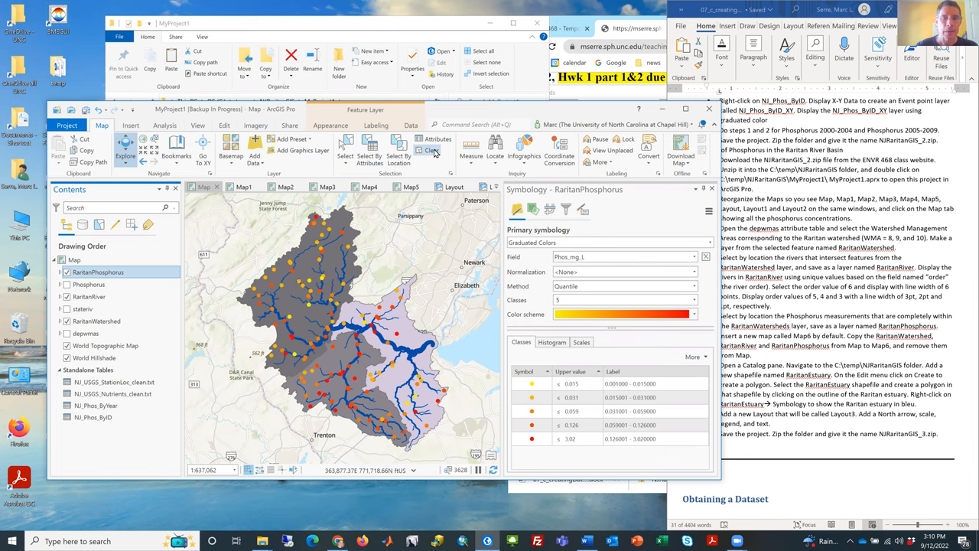
click(90, 296)
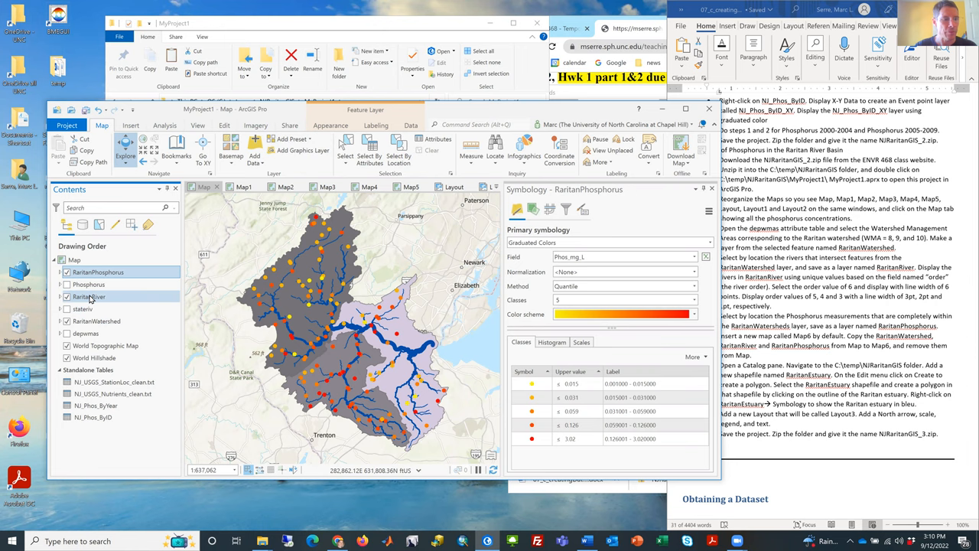
- Copy the RaritanWatershed, RaritanRiver and RaritanPhosphorus layers into a new Map6
right_click(91, 296)
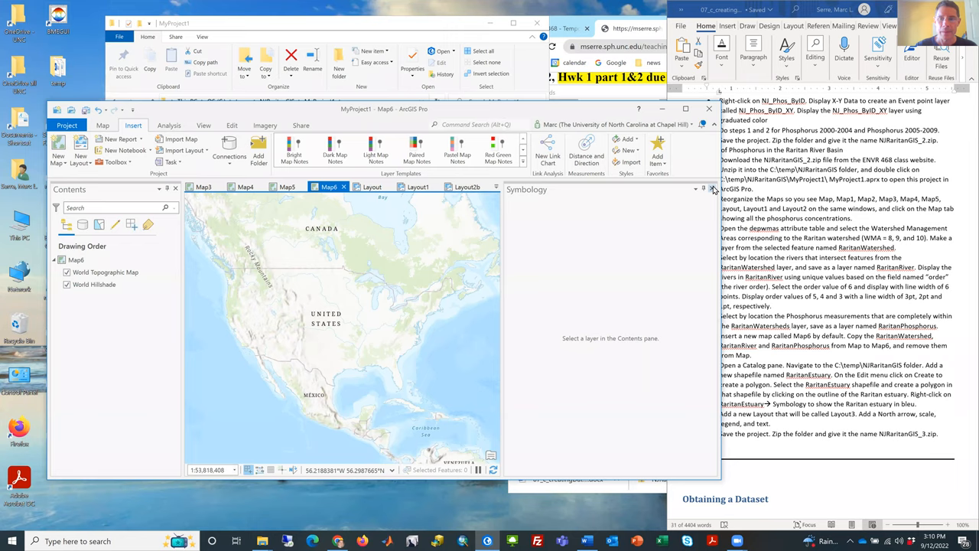
click(203, 186)
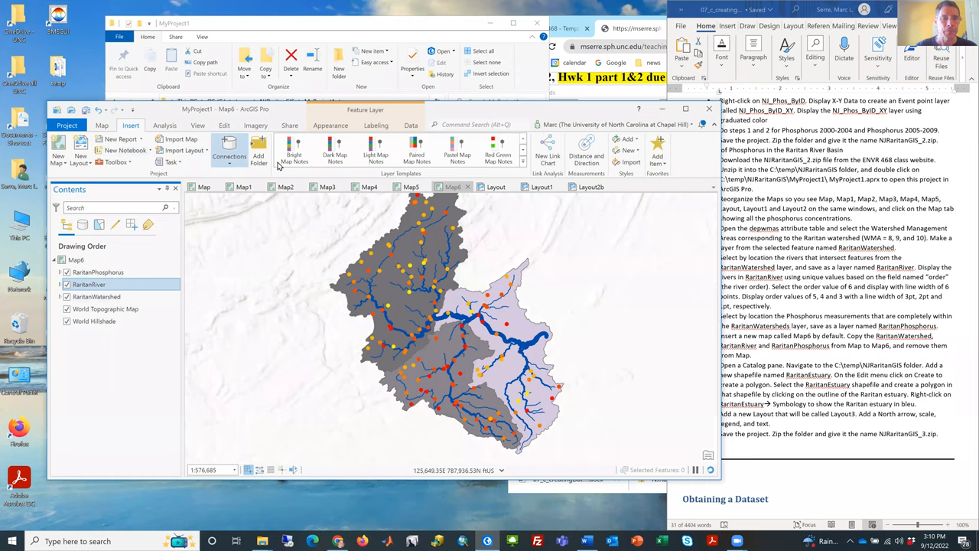
- Remove the three Raritan layers from Map and turn stateriv and depwmas back on
right_click(96, 296)
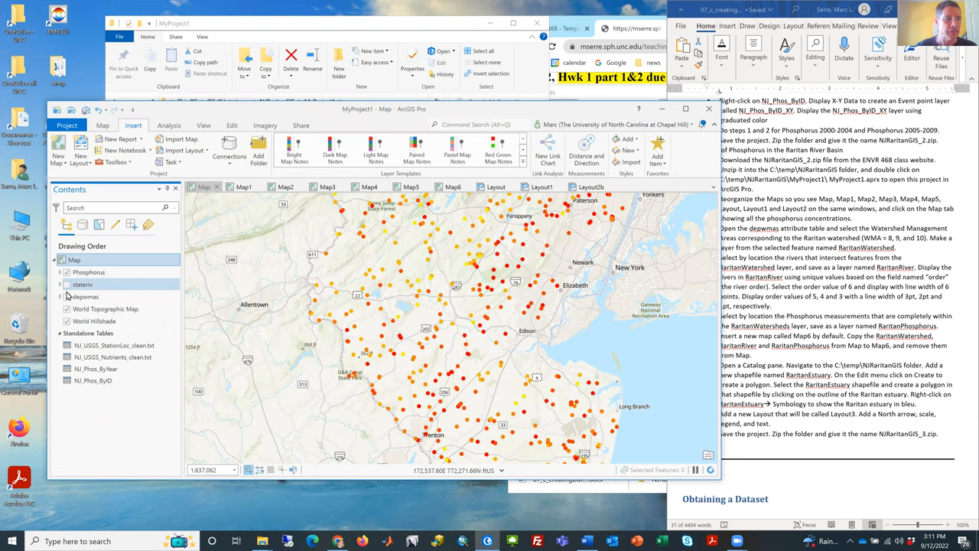
click(67, 296)
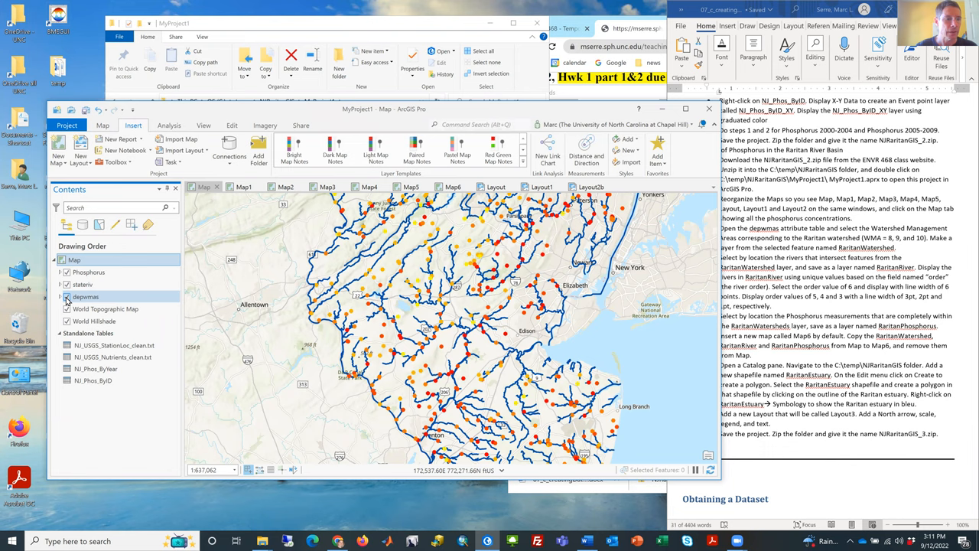